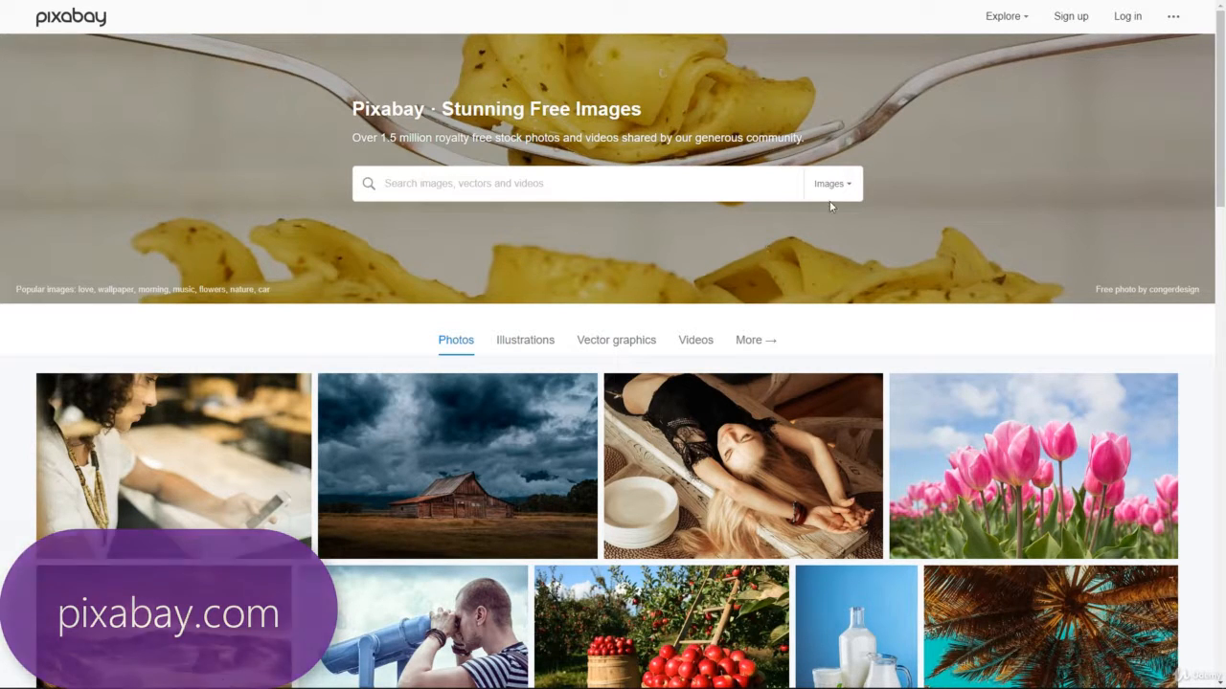
- Change the Pixabay search media type from Images to Videos
click(831, 183)
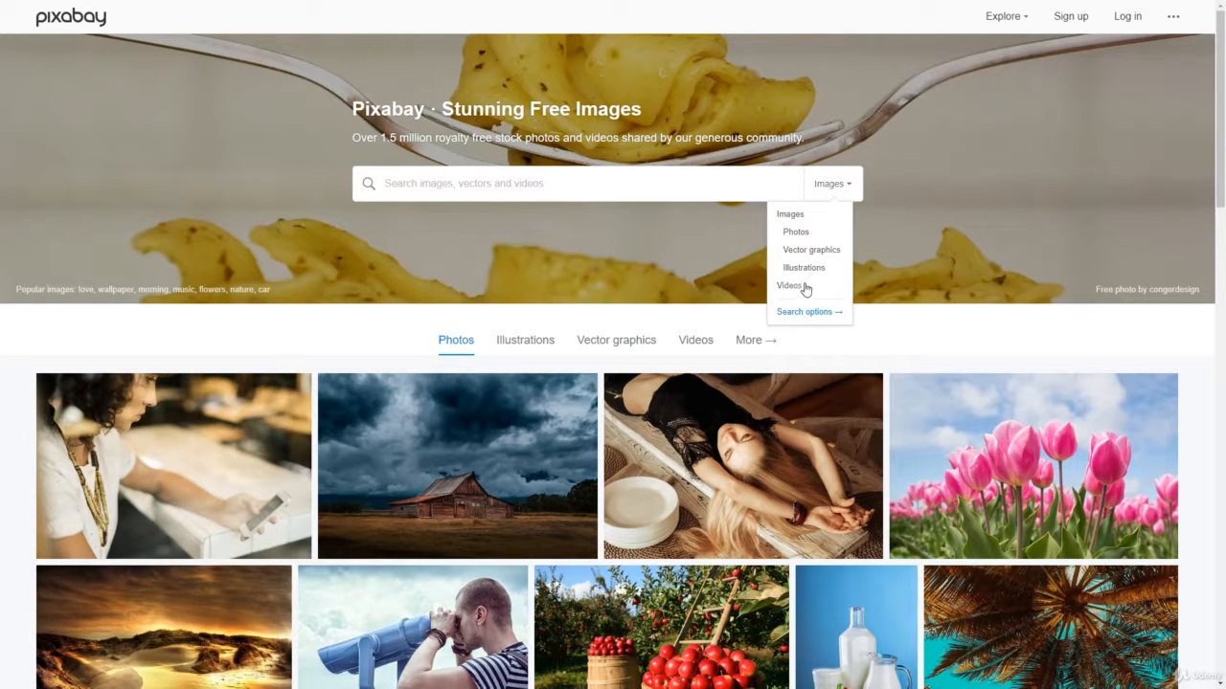
click(789, 285)
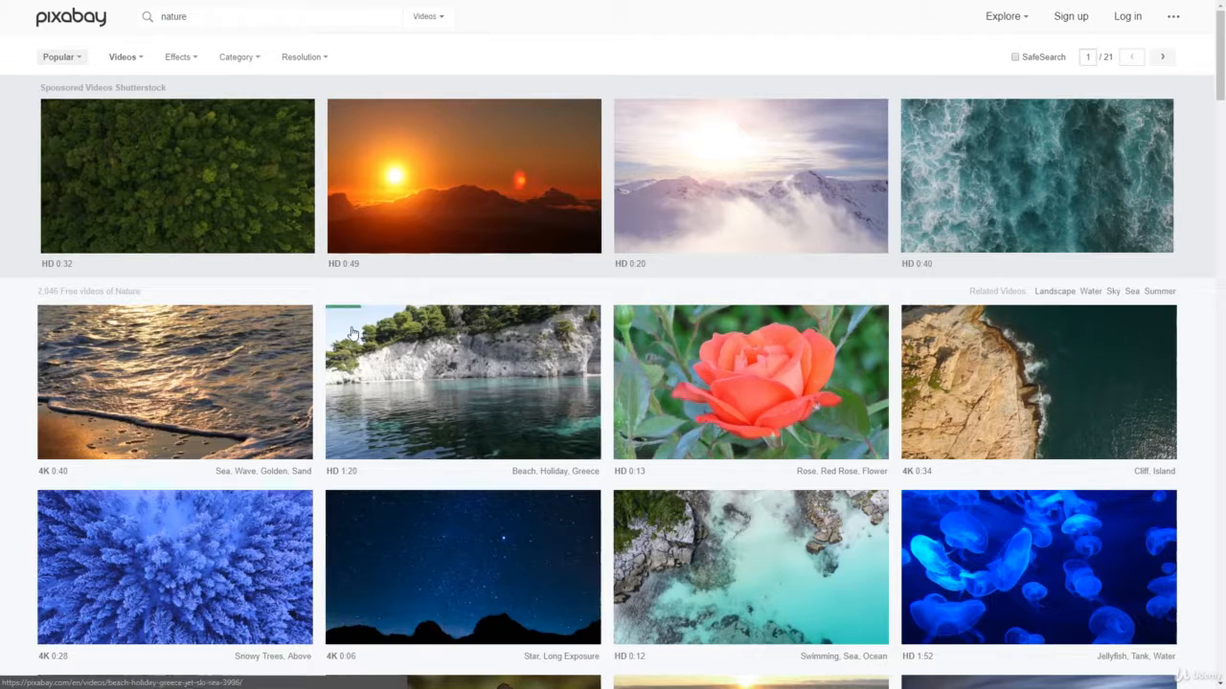
mouse_move(290, 201)
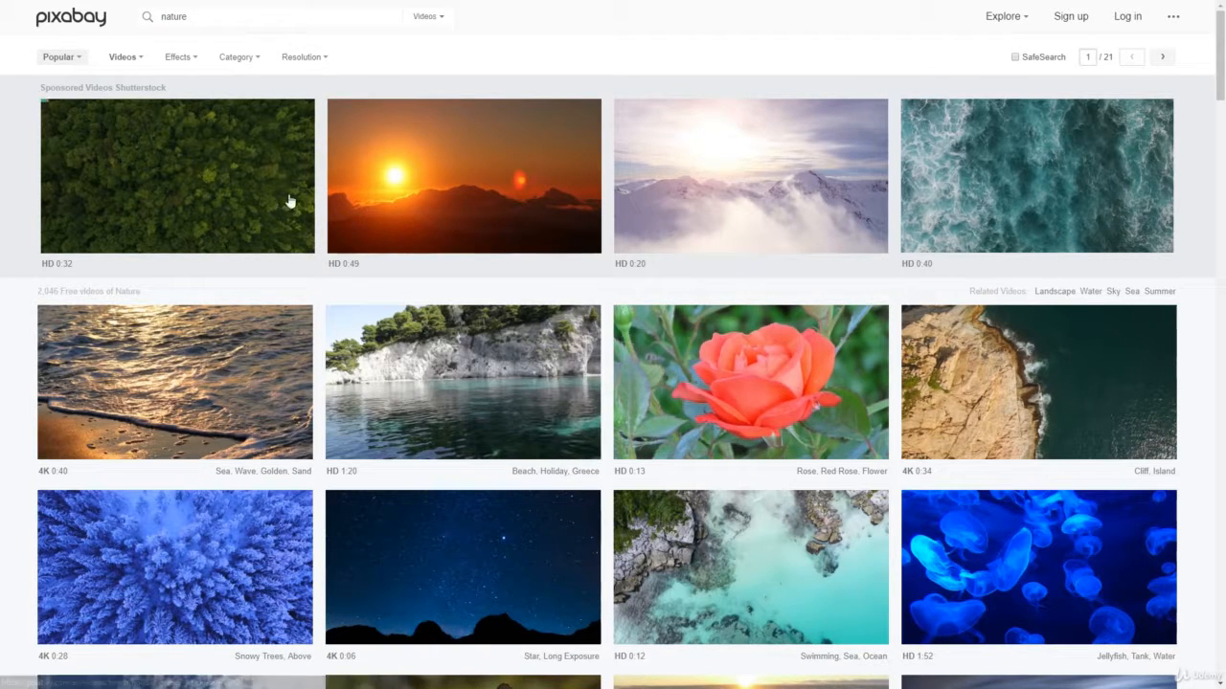
mouse_move(249, 67)
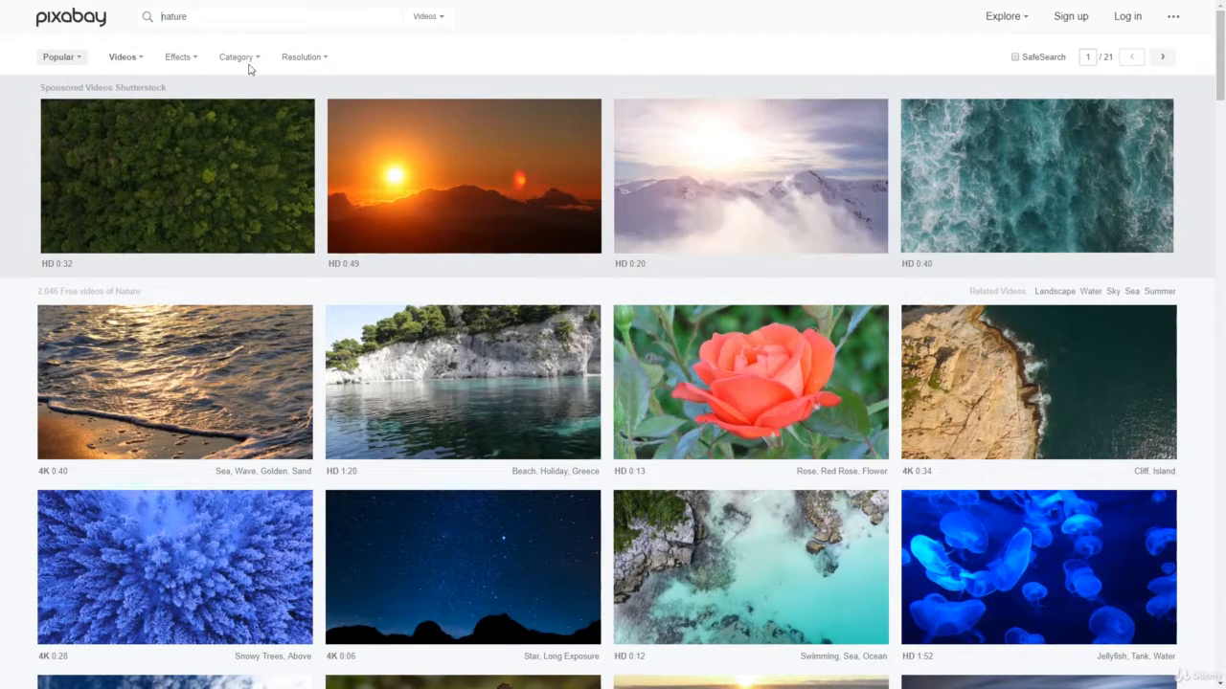
mouse_move(109, 104)
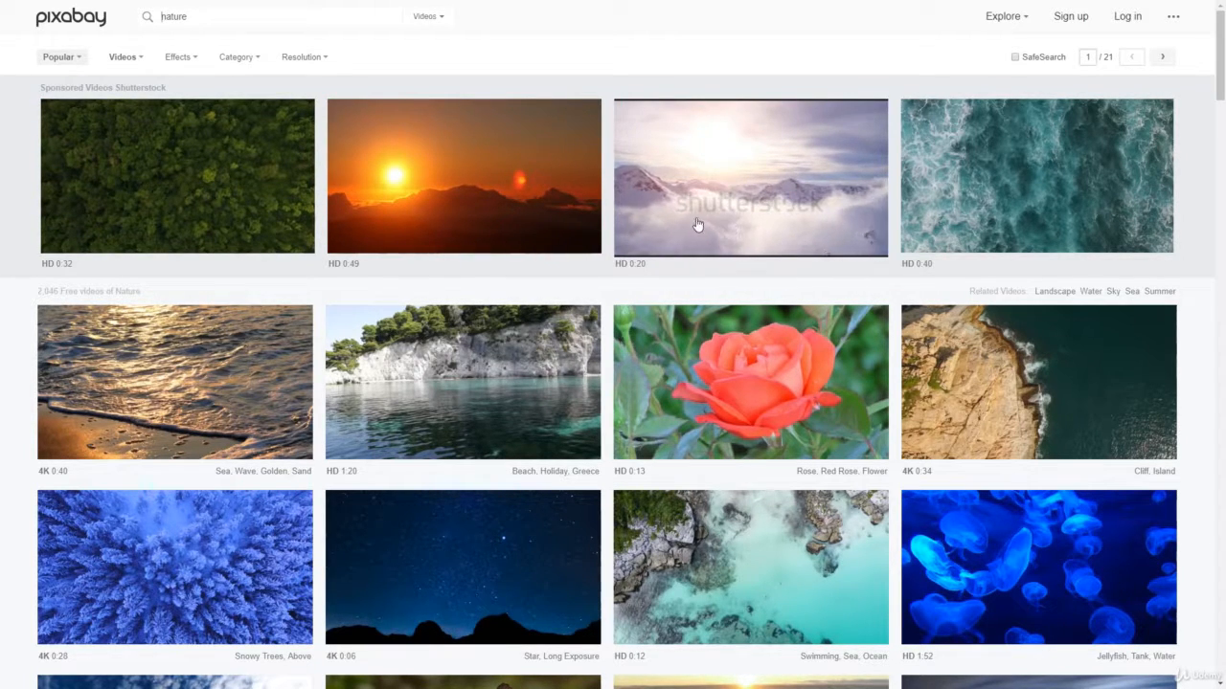
mouse_move(902, 221)
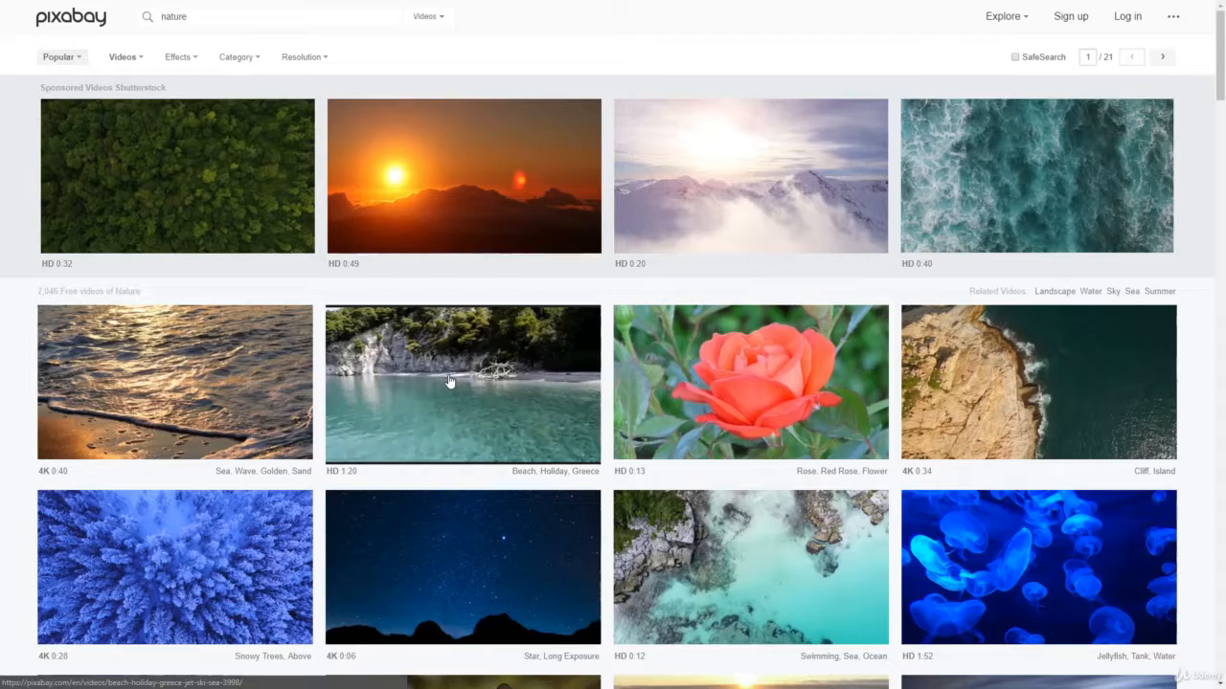
- View the Beach, Holiday, Greece clip, then search videos for 'business'
click(462, 381)
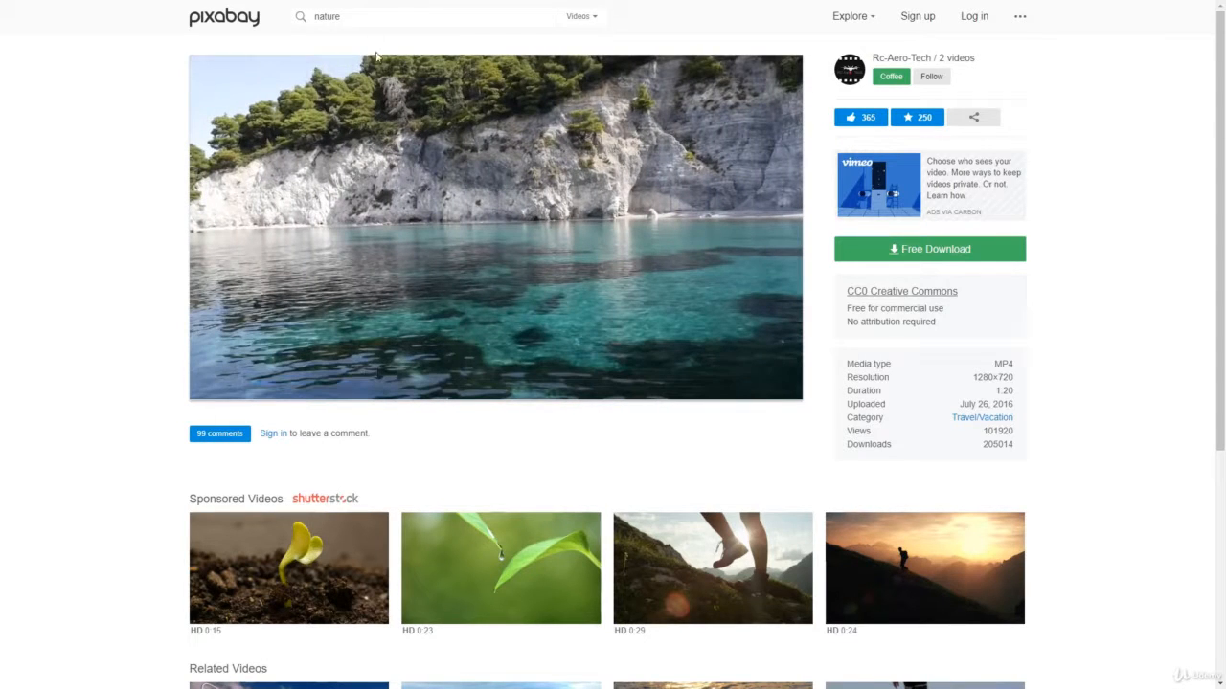
text(business)
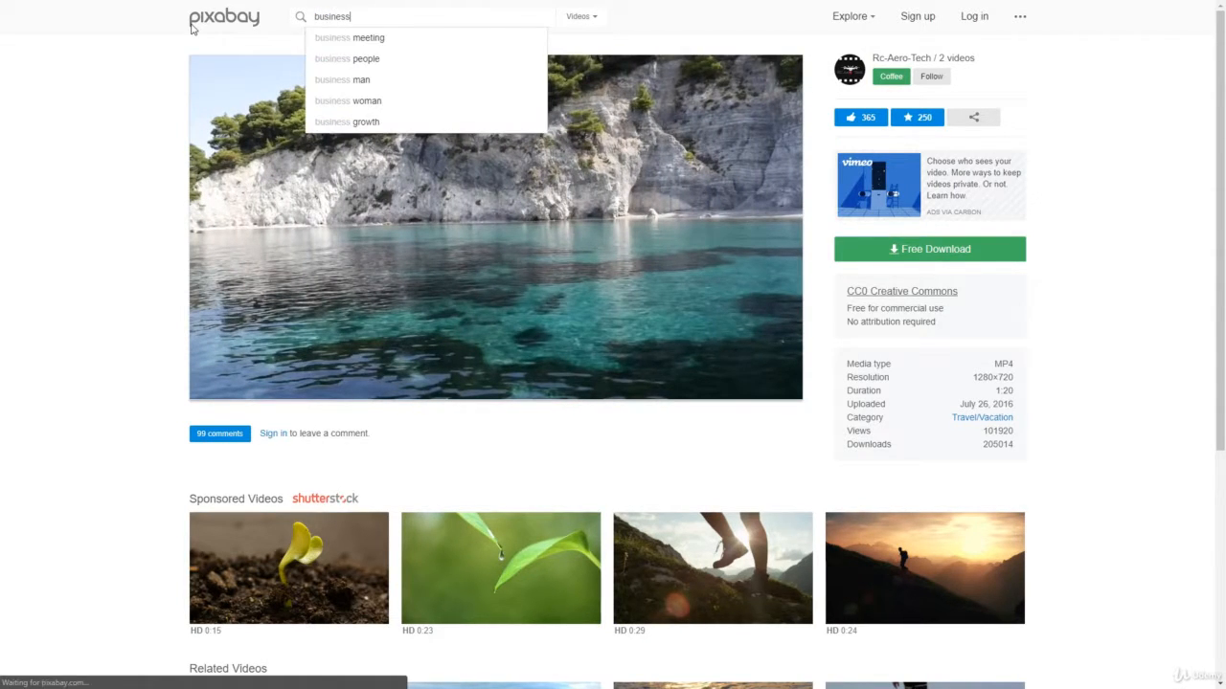
key(Enter)
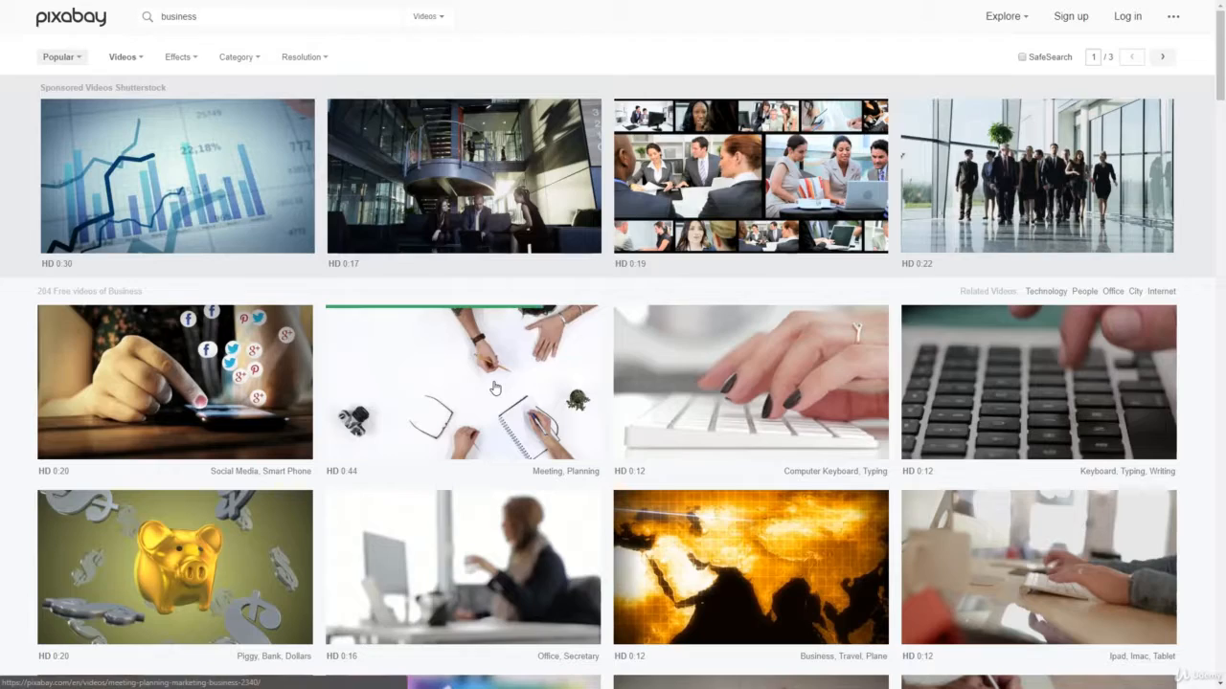
- Open the Meeting, Planning clip's page, let it play, then pause it
click(463, 381)
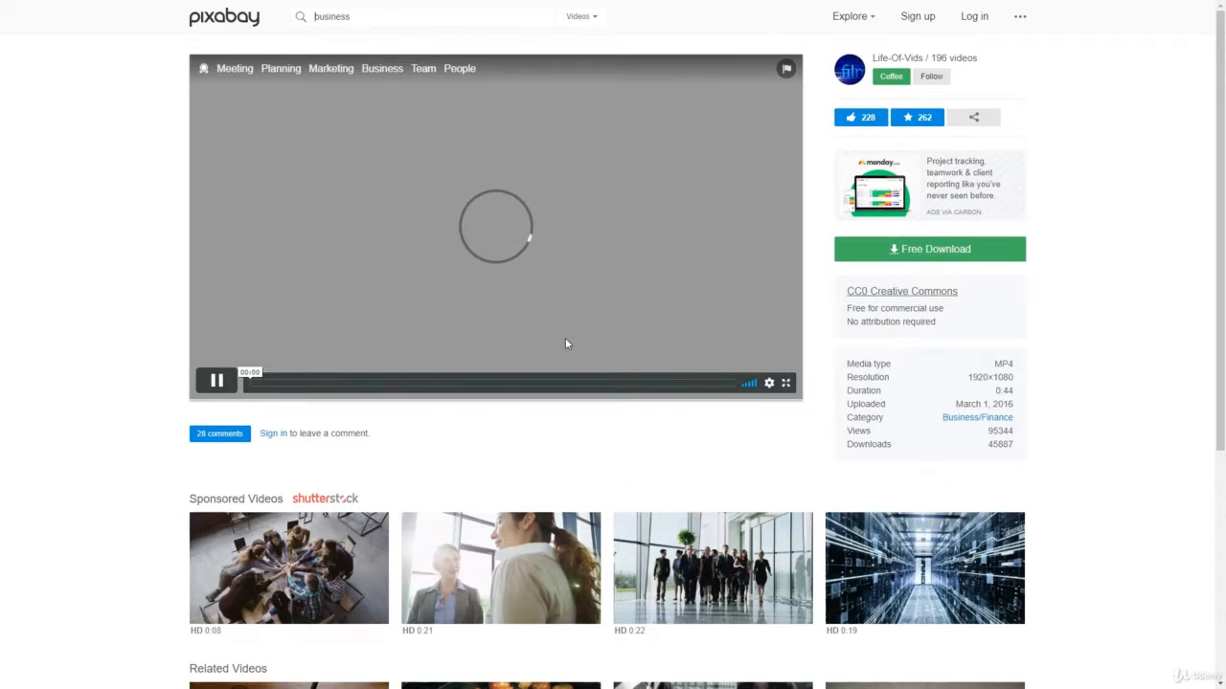
click(216, 380)
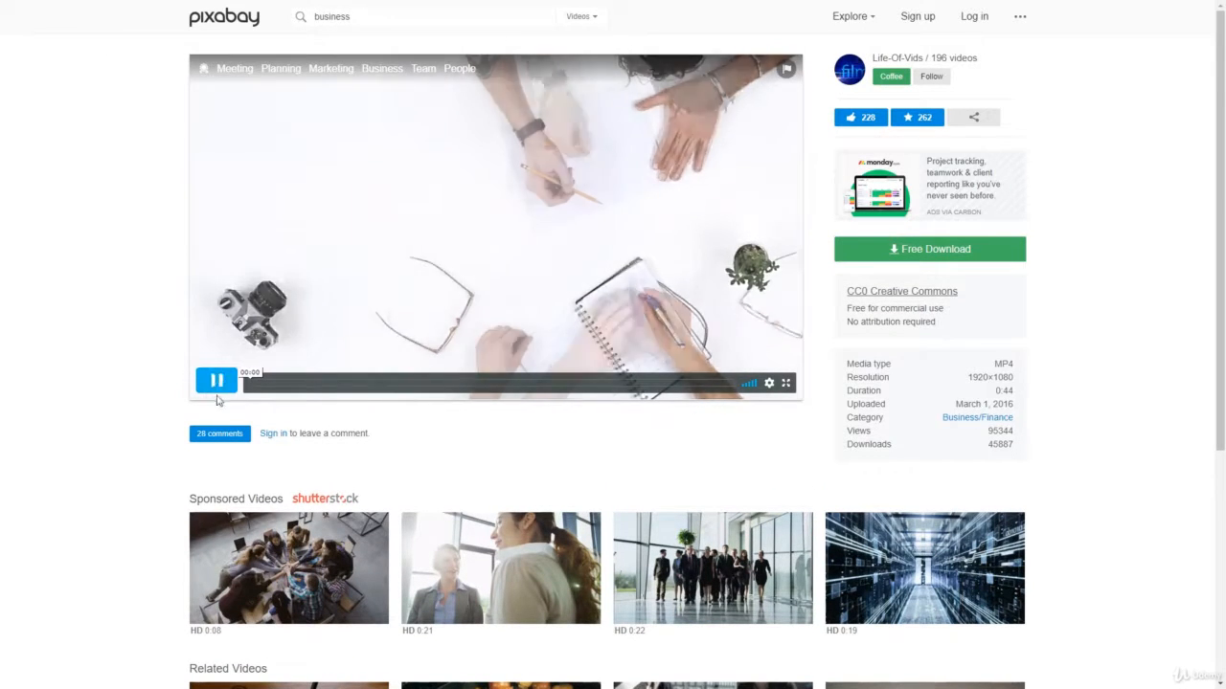
click(216, 380)
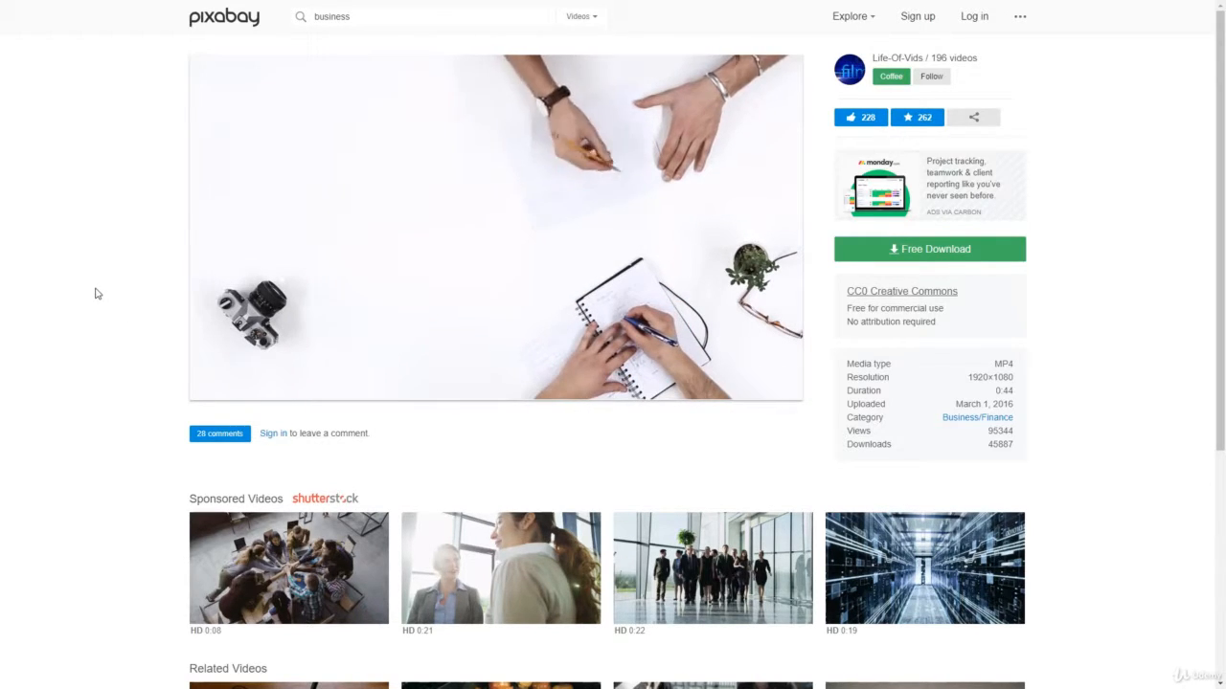
click(495, 228)
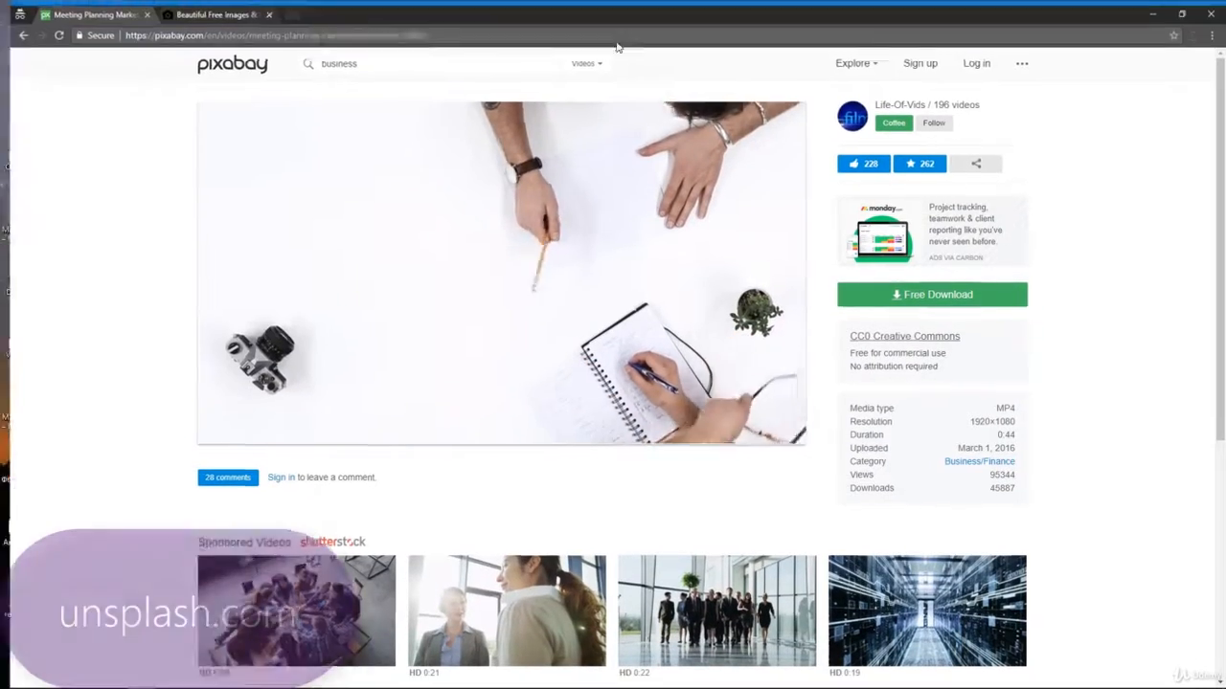
- Scroll through Unsplash's Editorial photo grid, then return to the Pixabay tab
click(211, 9)
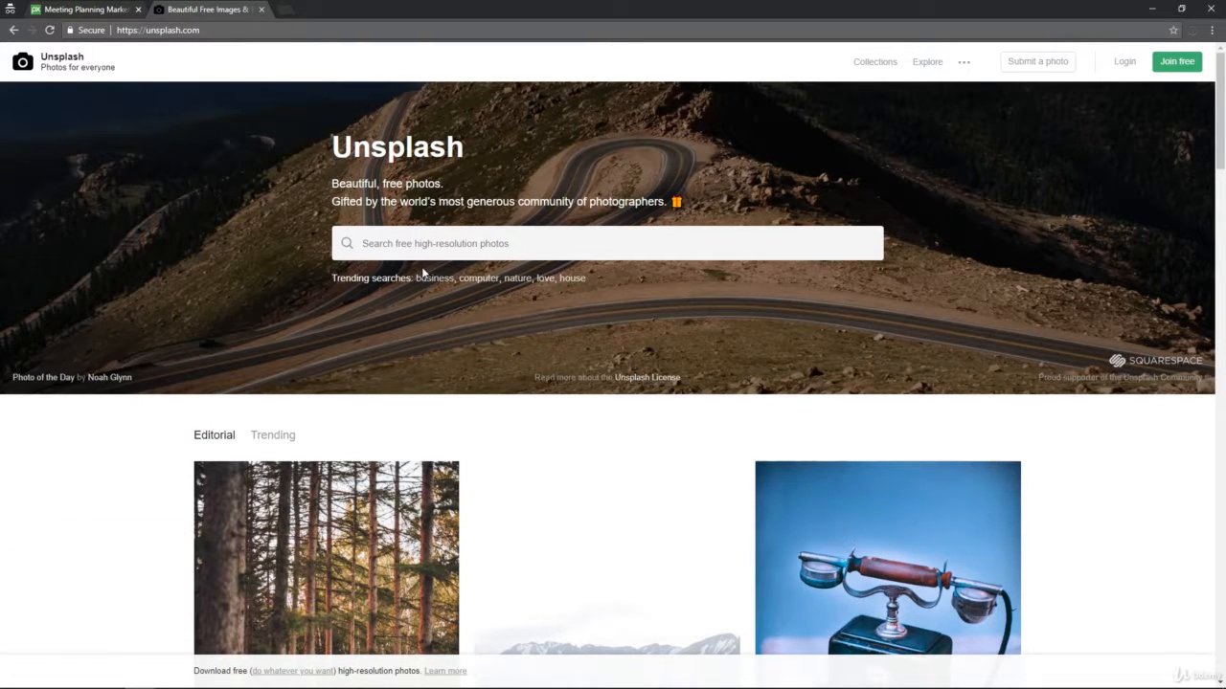
mouse_move(442, 307)
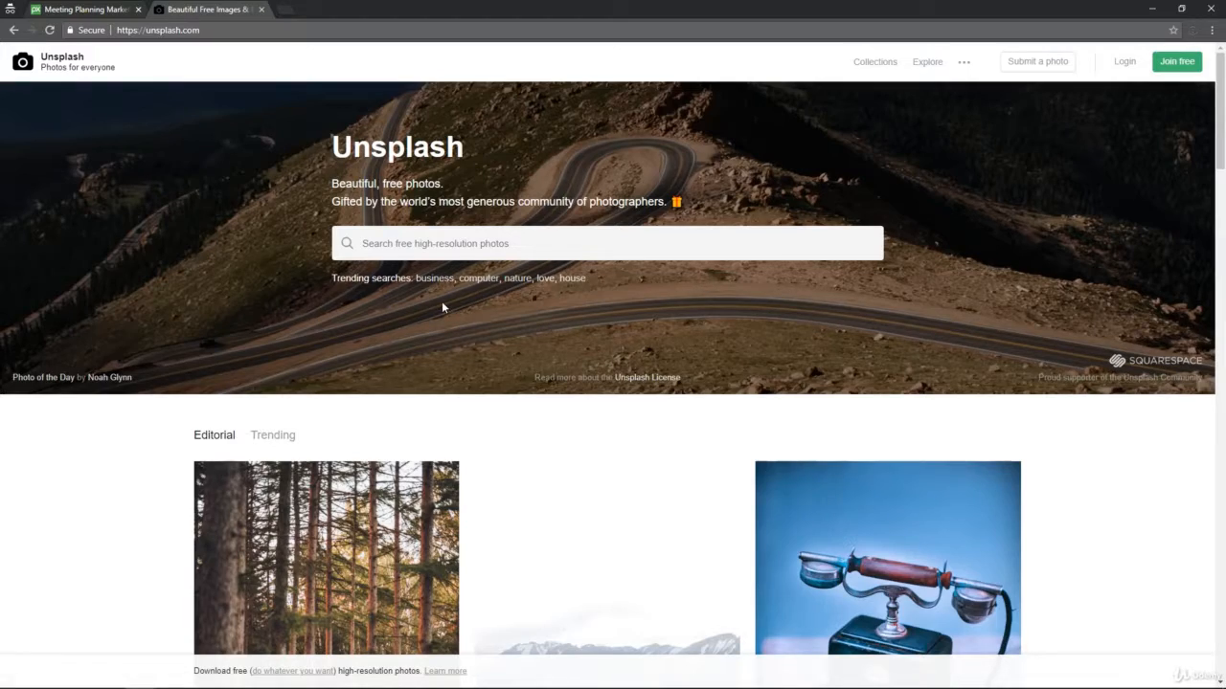
mouse_move(348, 210)
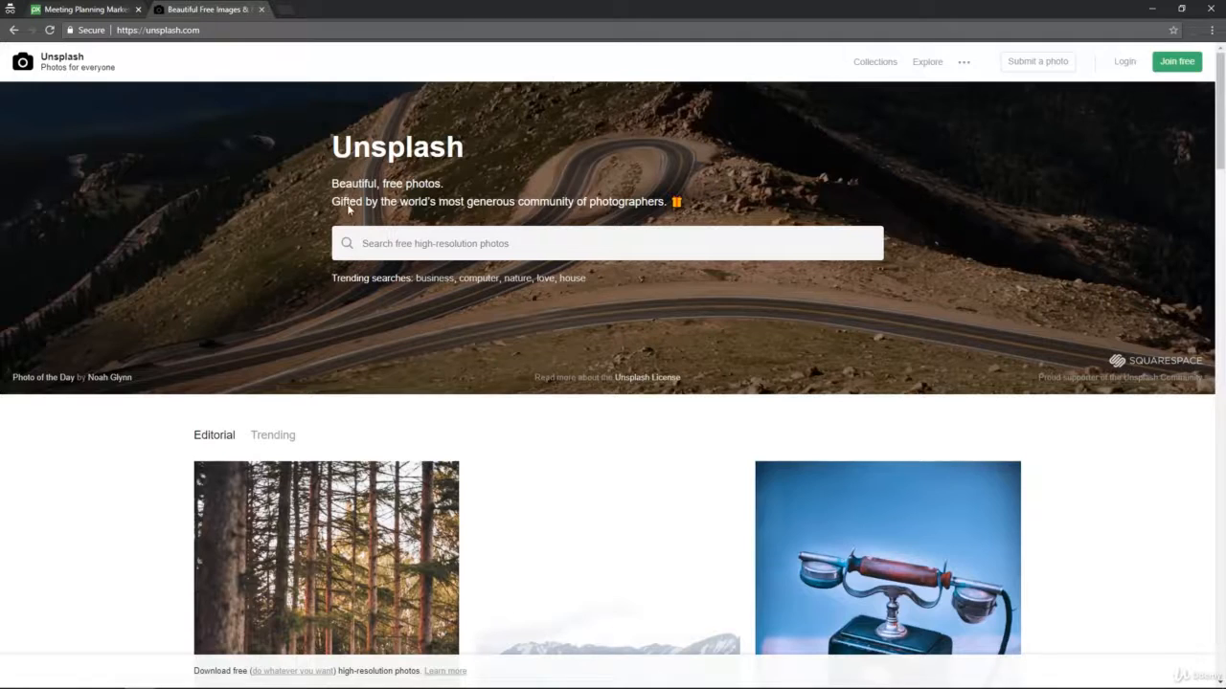
scroll(down, 3)
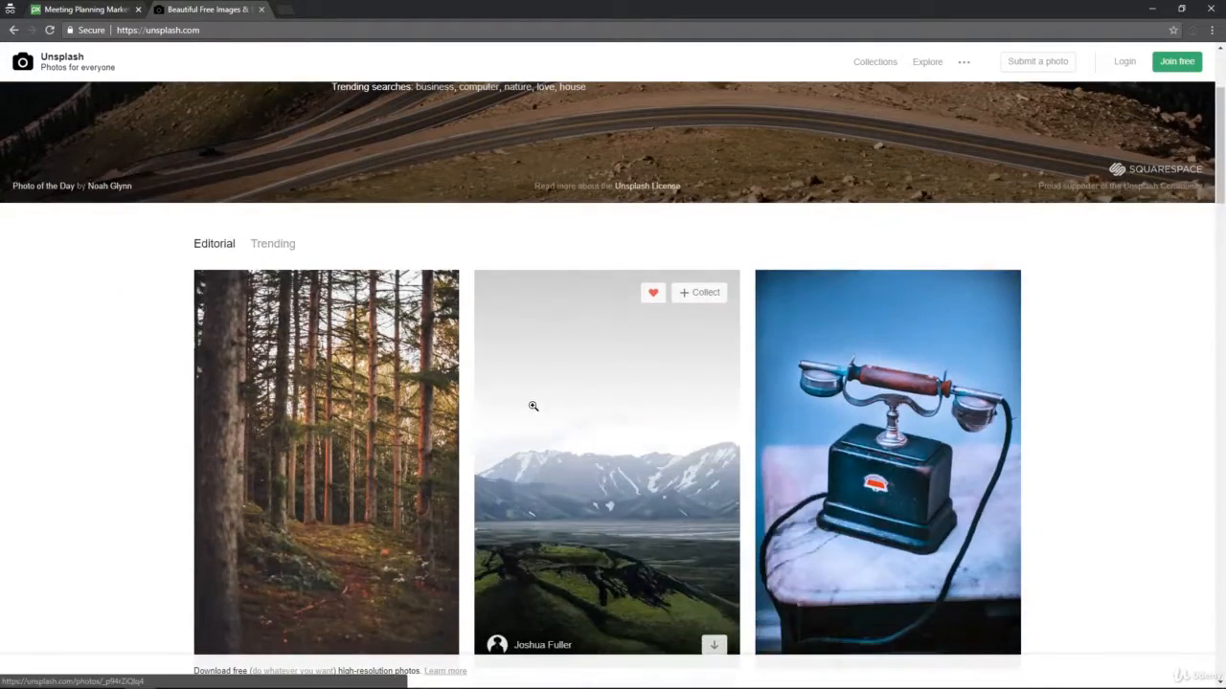
scroll(up, 3)
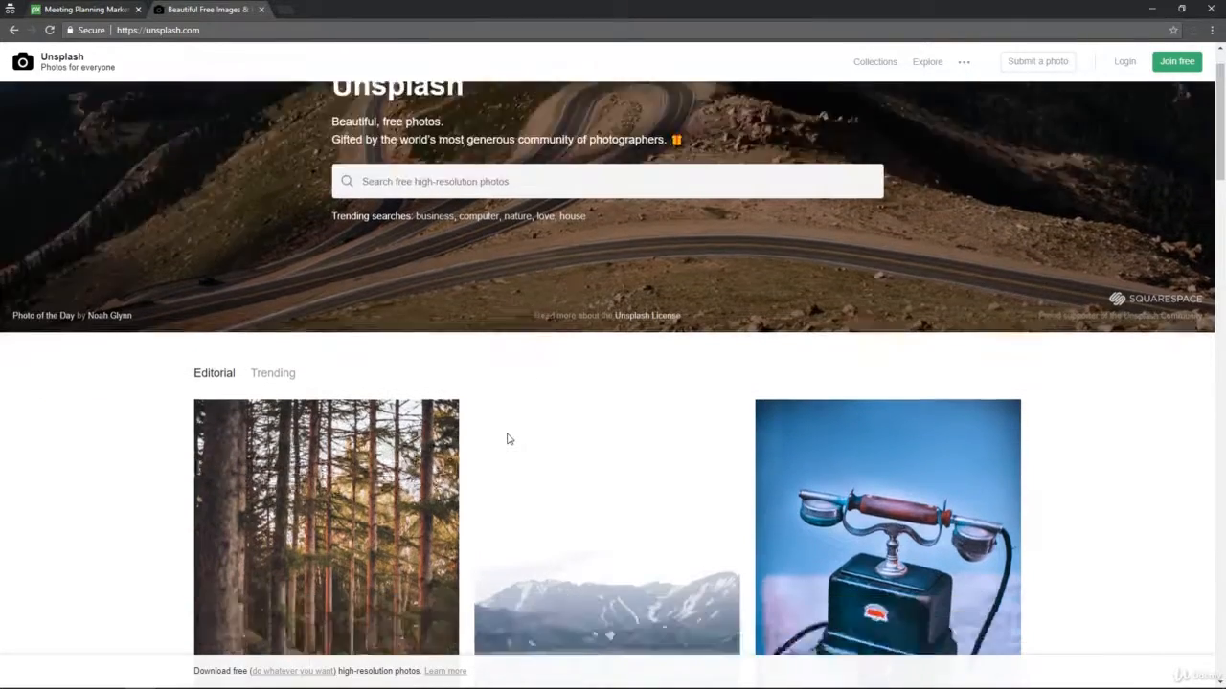
scroll(down, 3)
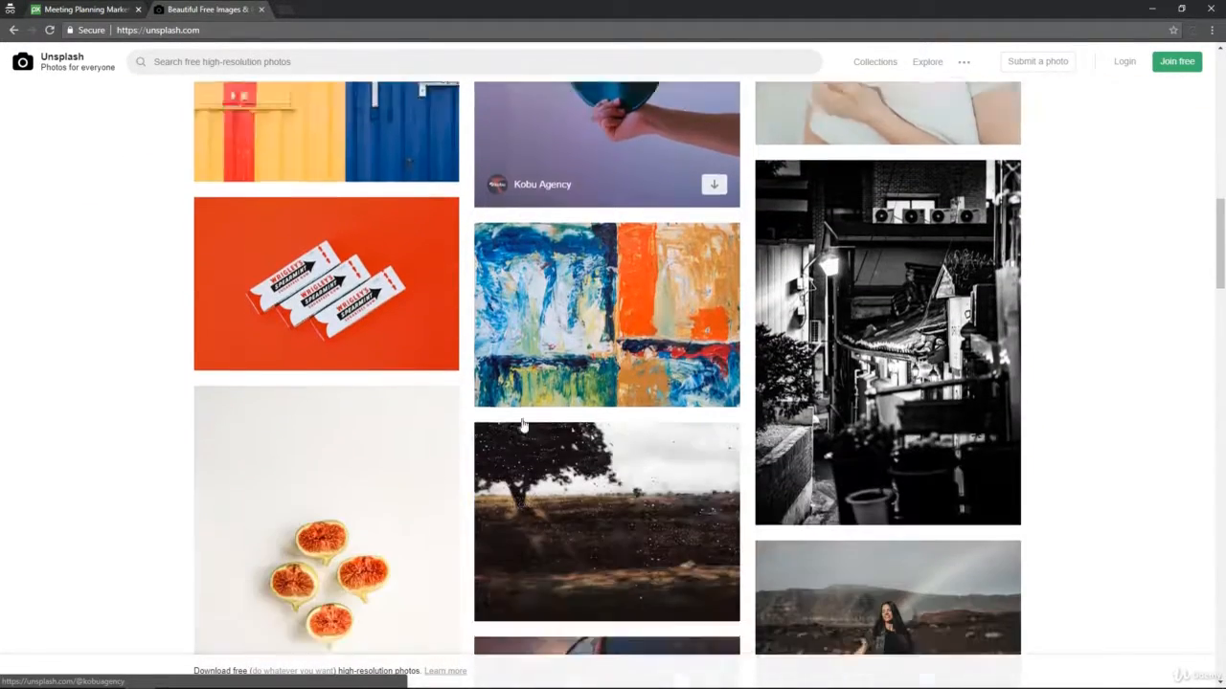
scroll(down, 3)
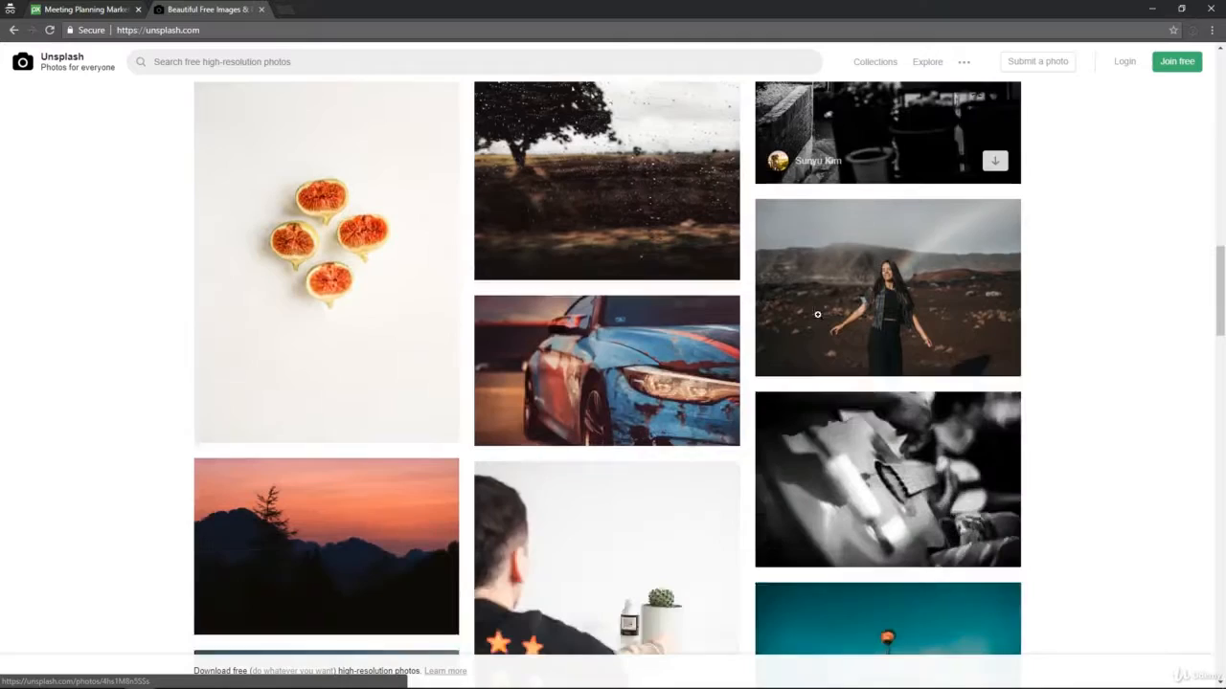
scroll(down, 3)
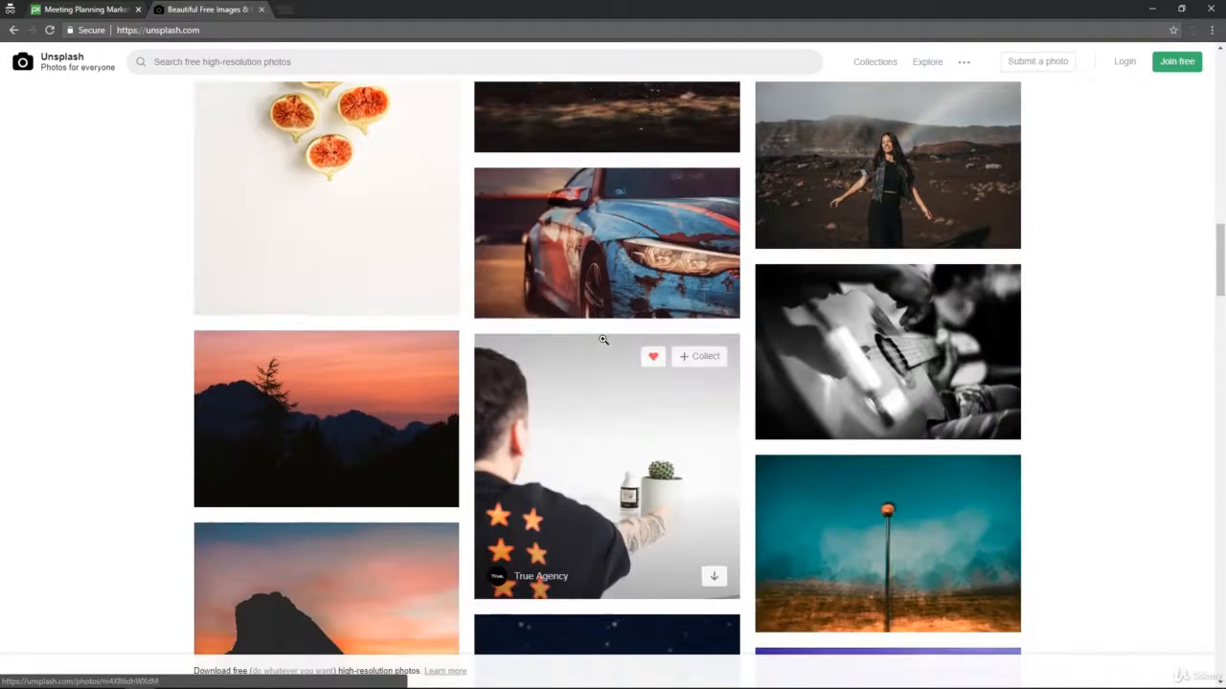
click(82, 8)
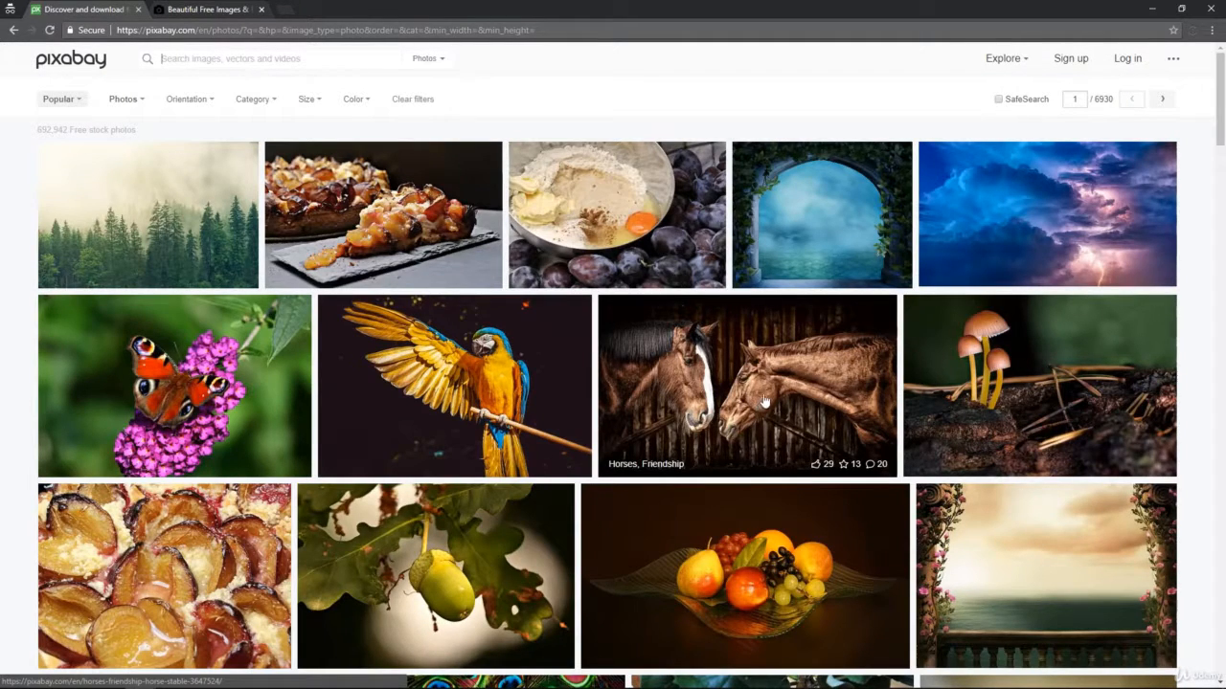
mouse_move(820, 214)
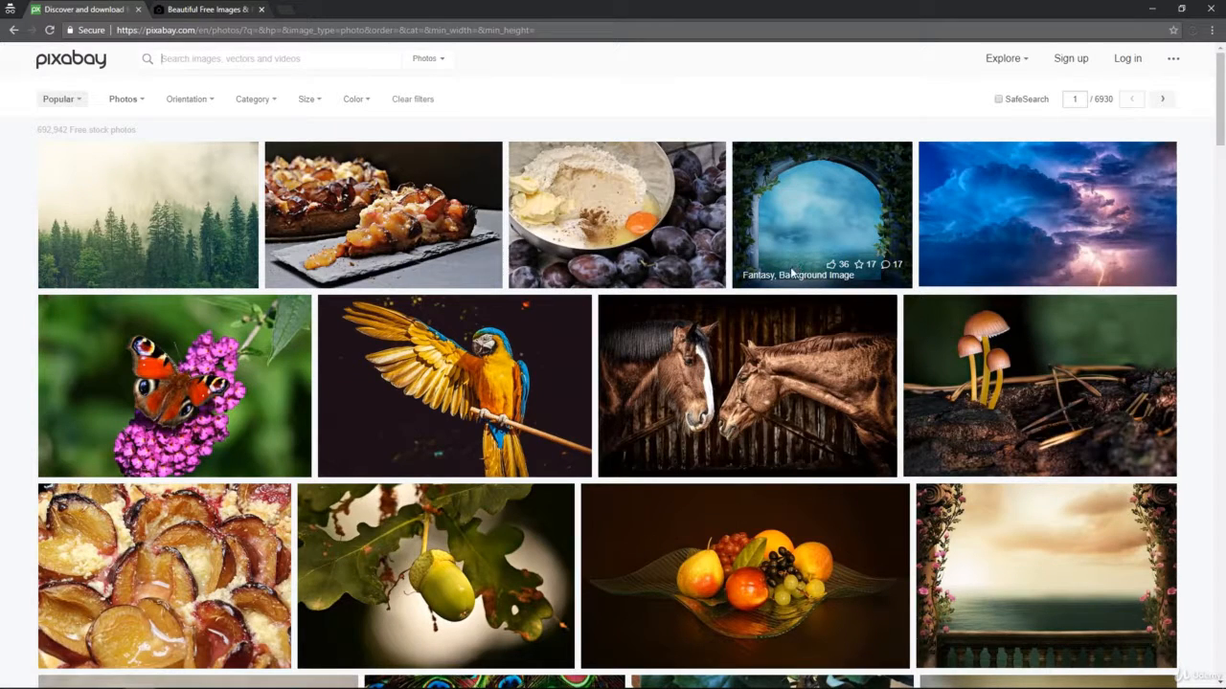
mouse_move(832, 405)
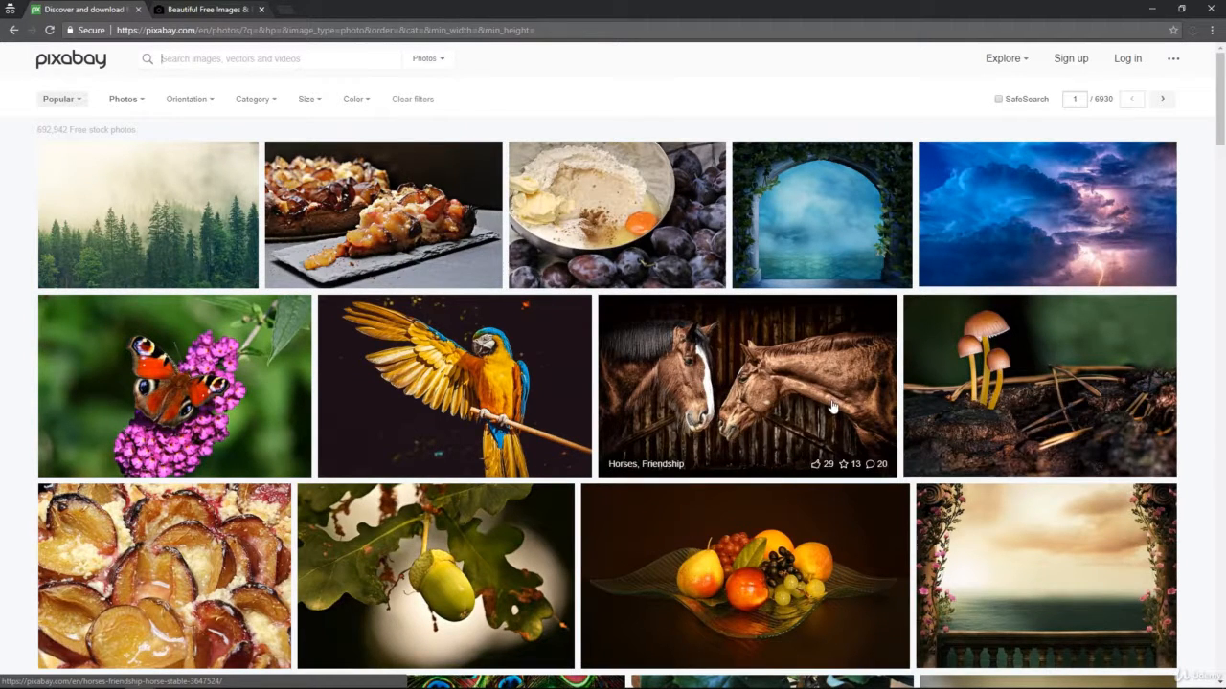
mouse_move(811, 351)
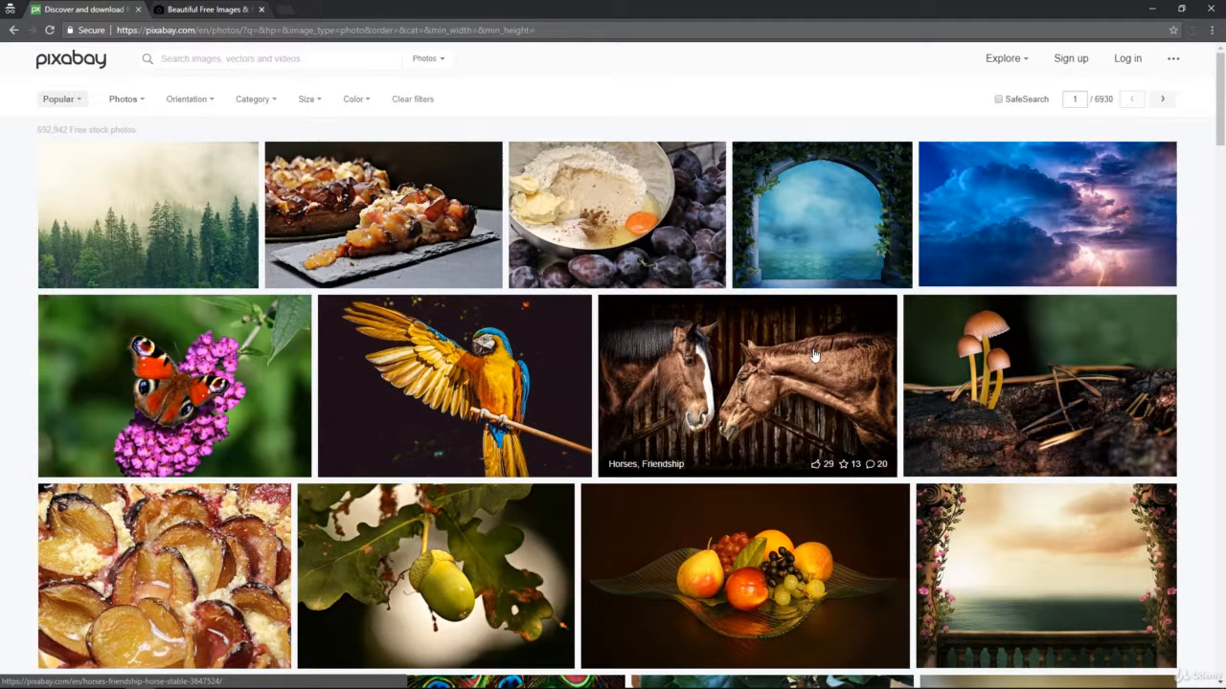
mouse_move(811, 374)
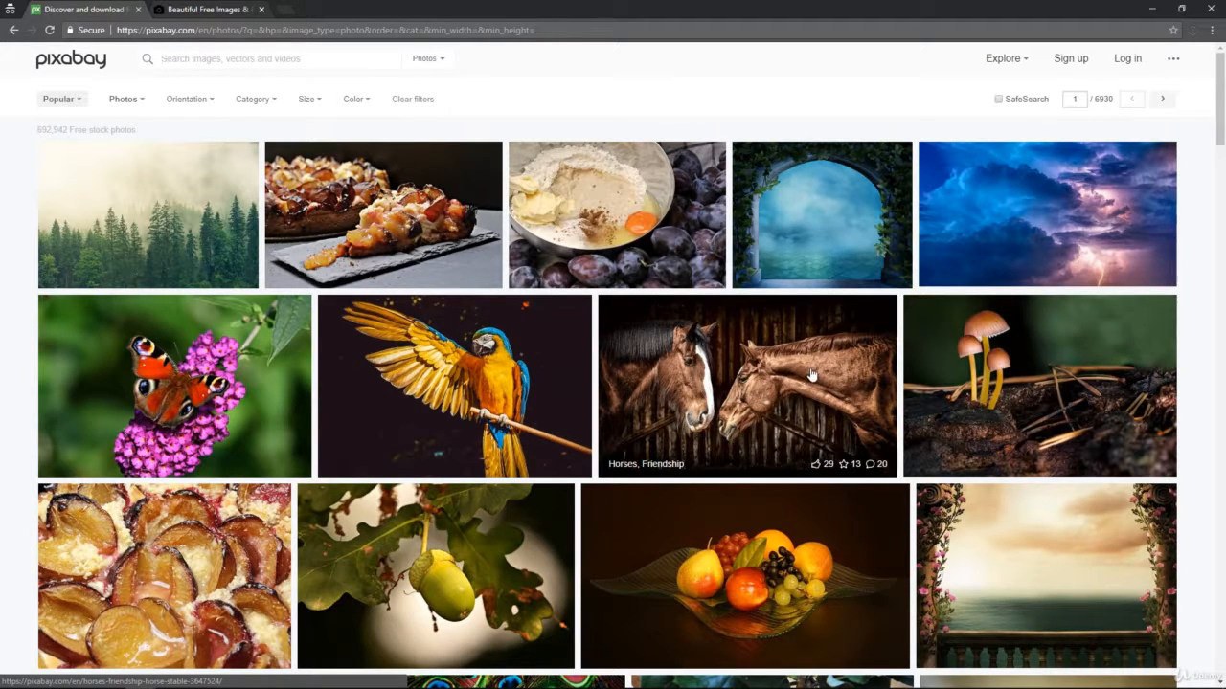
mouse_move(814, 362)
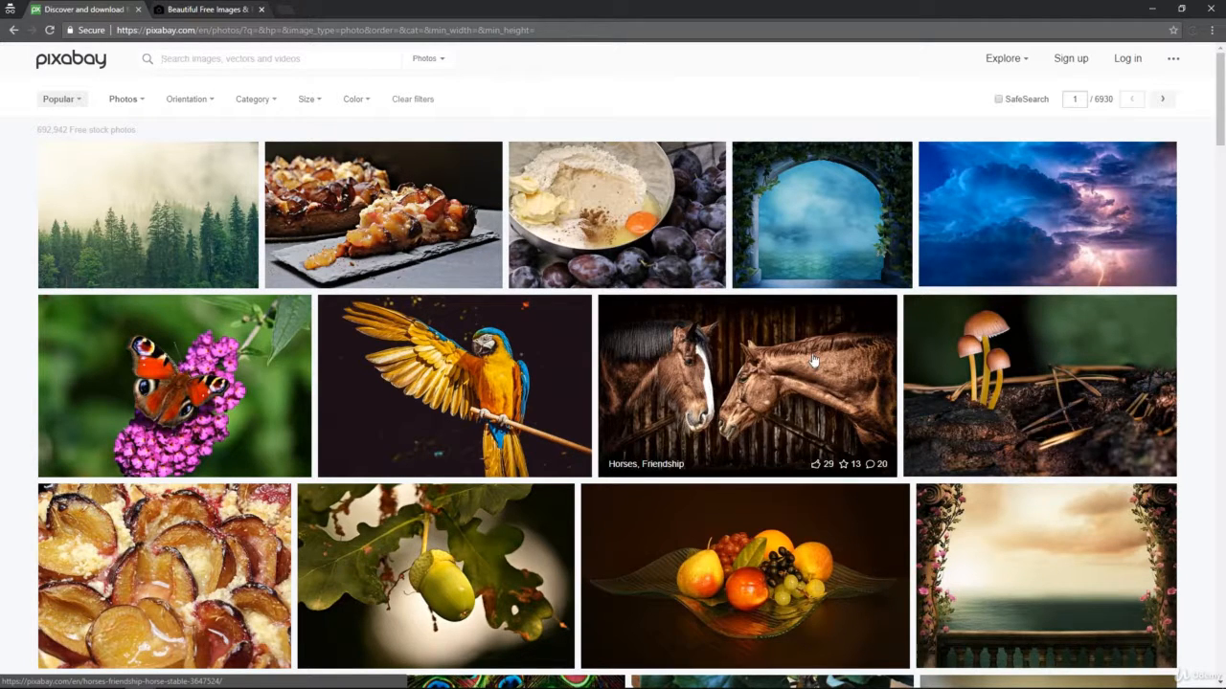
mouse_move(718, 382)
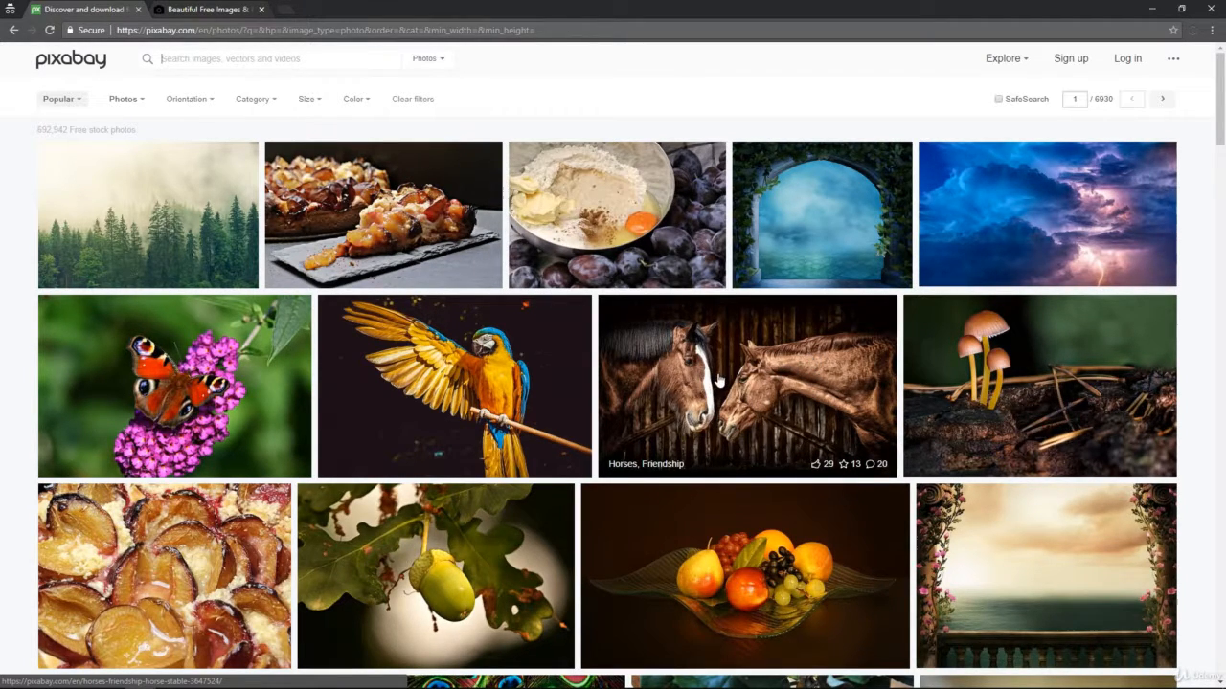
mouse_move(431, 402)
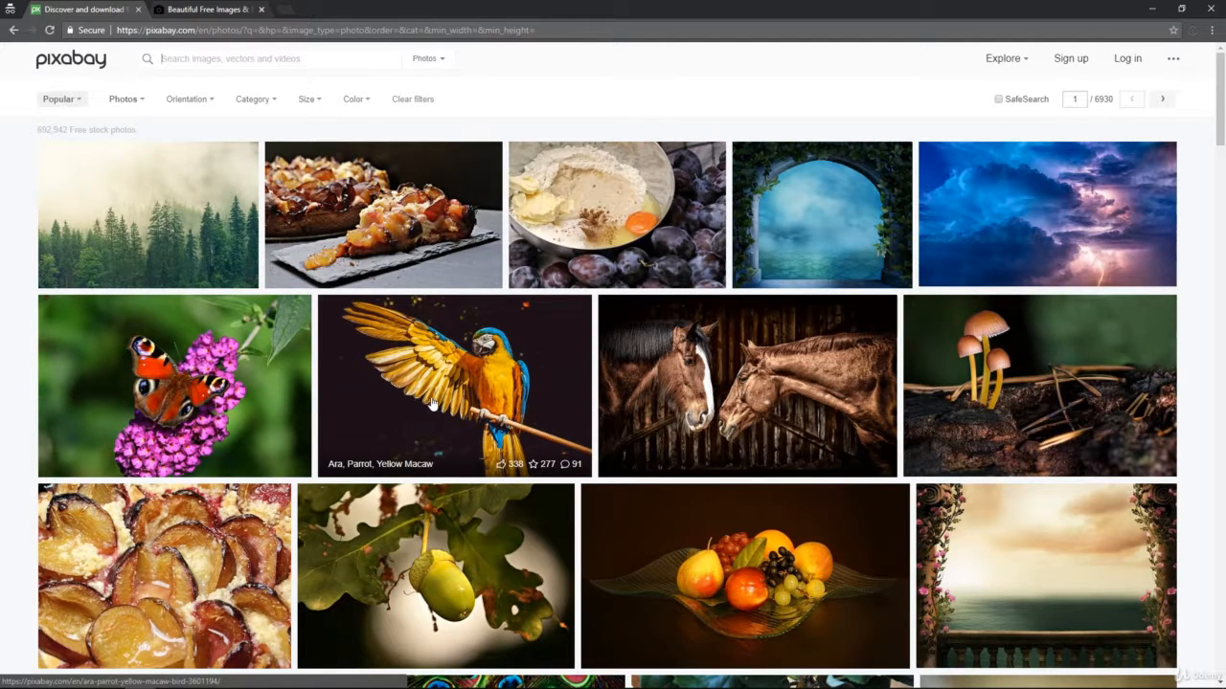
mouse_move(442, 412)
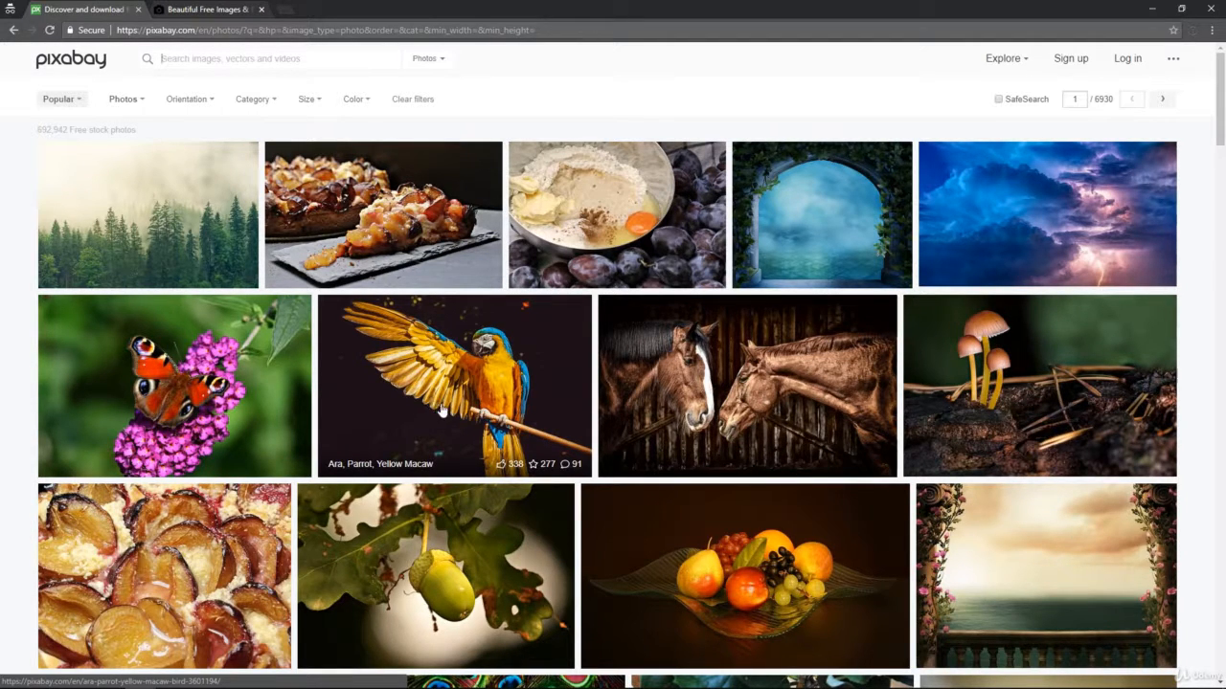
mouse_move(454, 393)
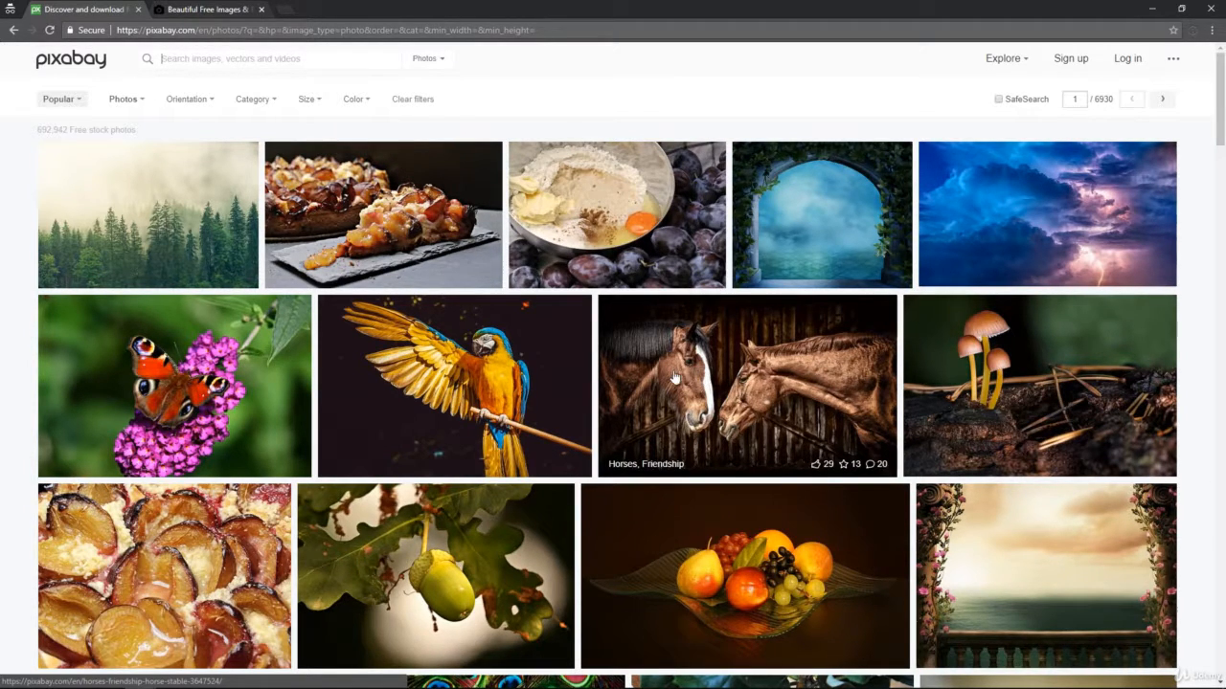
scroll(down, 3)
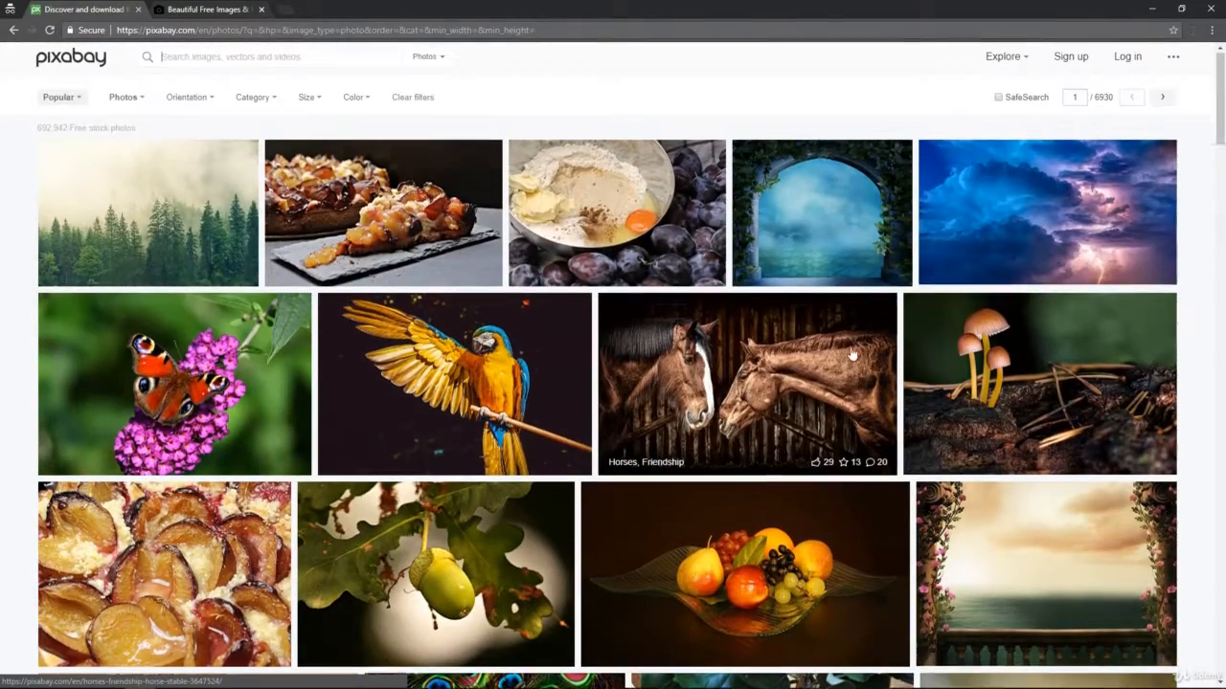
scroll(down, 3)
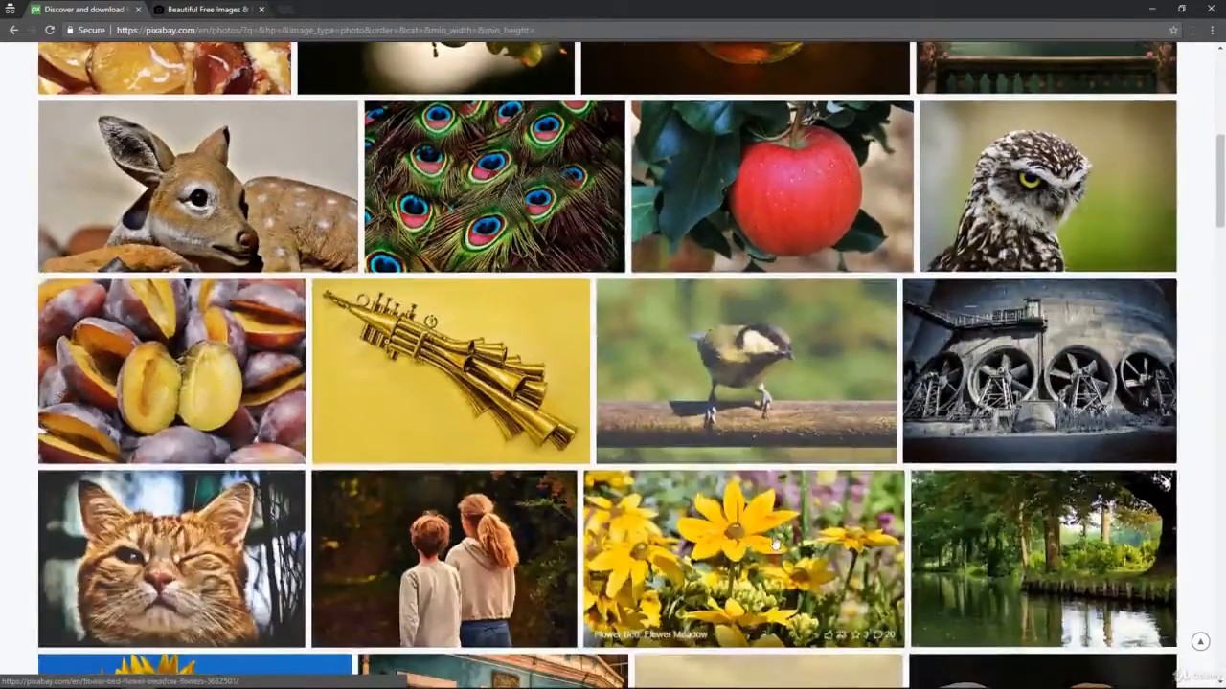
scroll(up, 3)
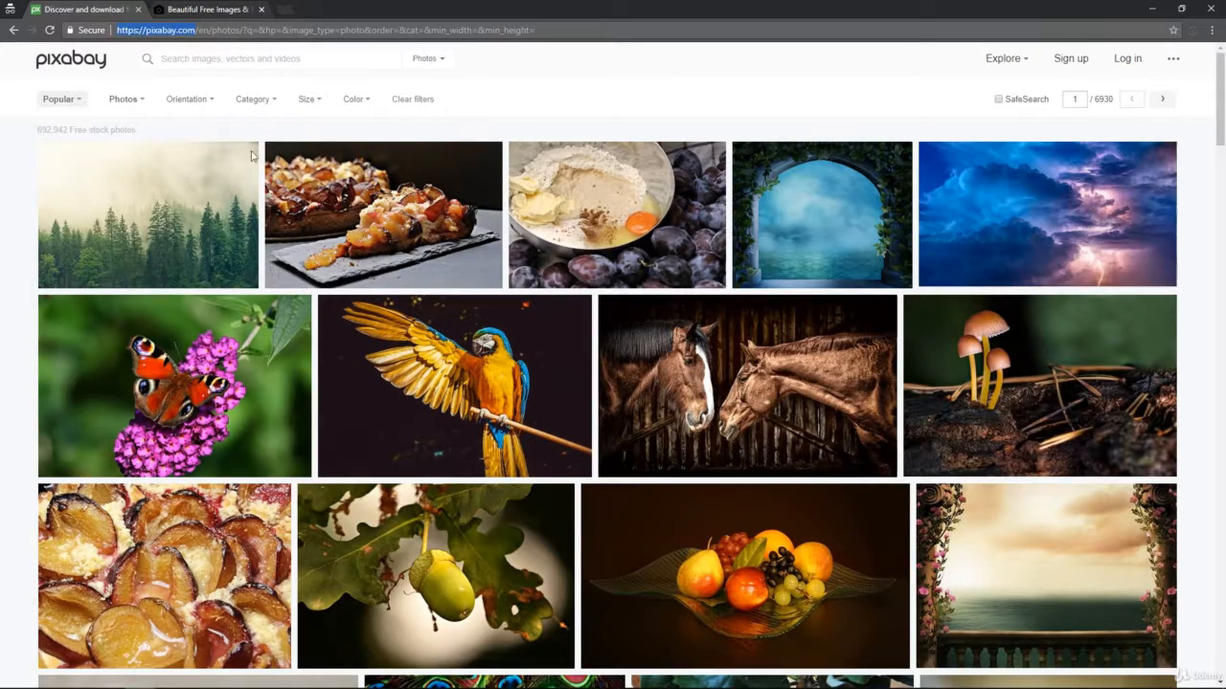
mouse_move(477, 228)
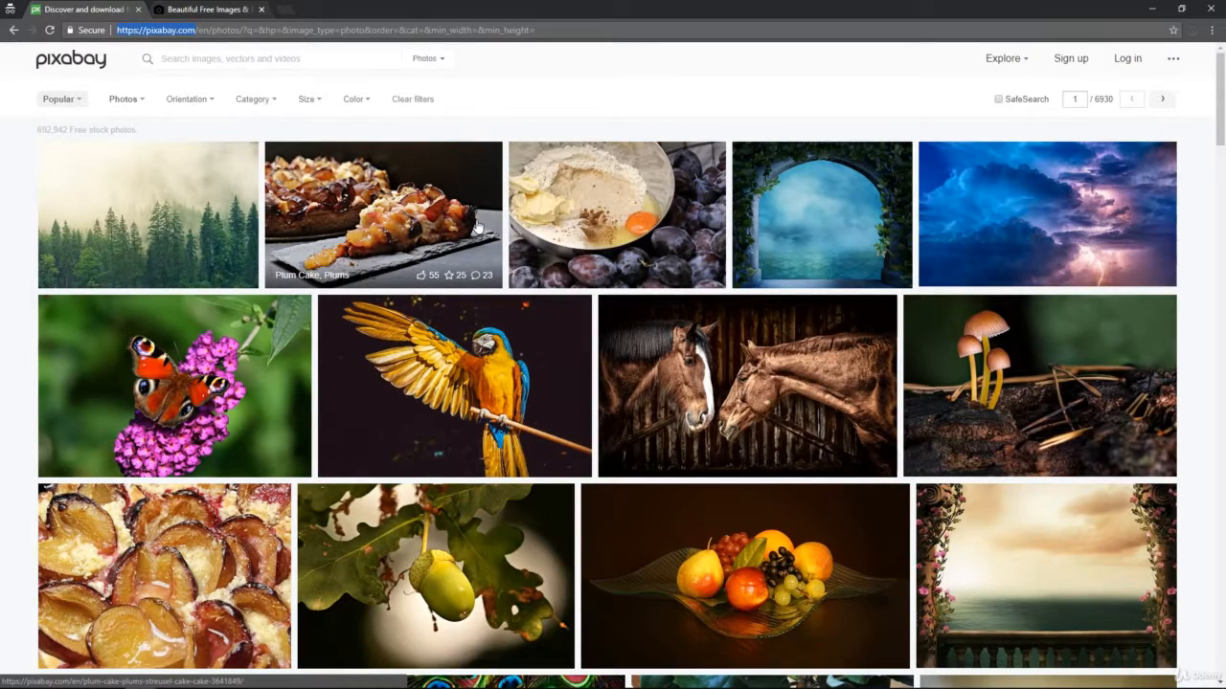